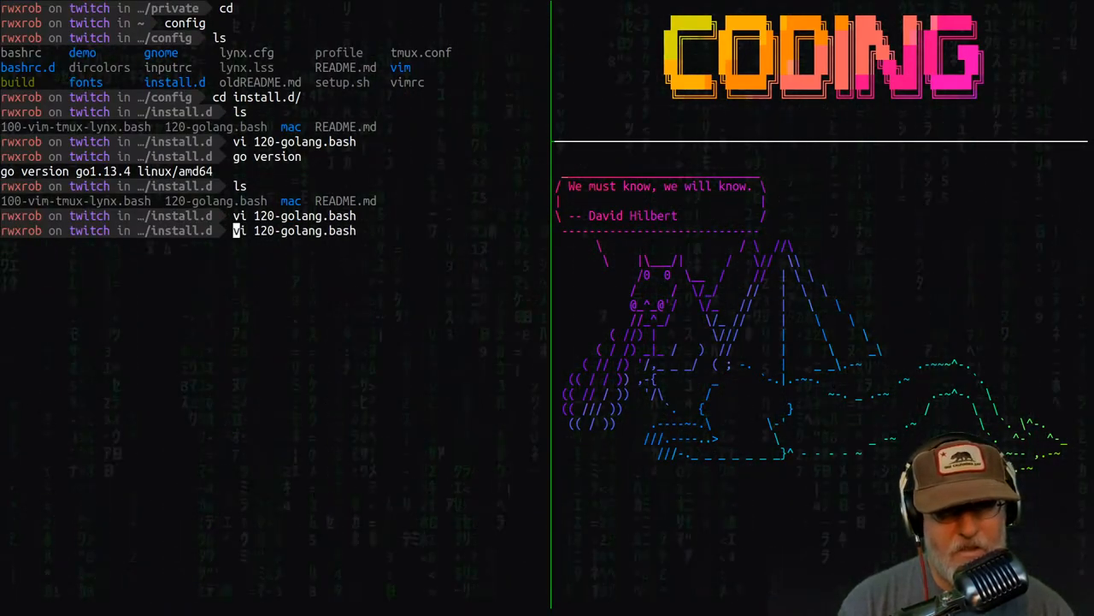
Rerun the recalled go version command to confirm go1.13.4 linux/amd64.
key(Return)
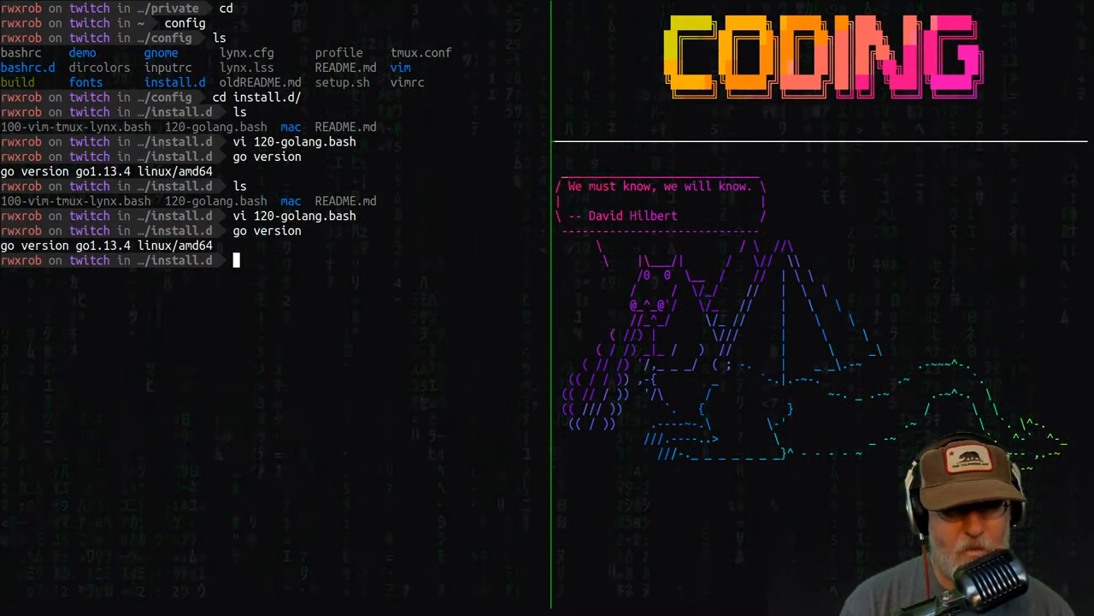